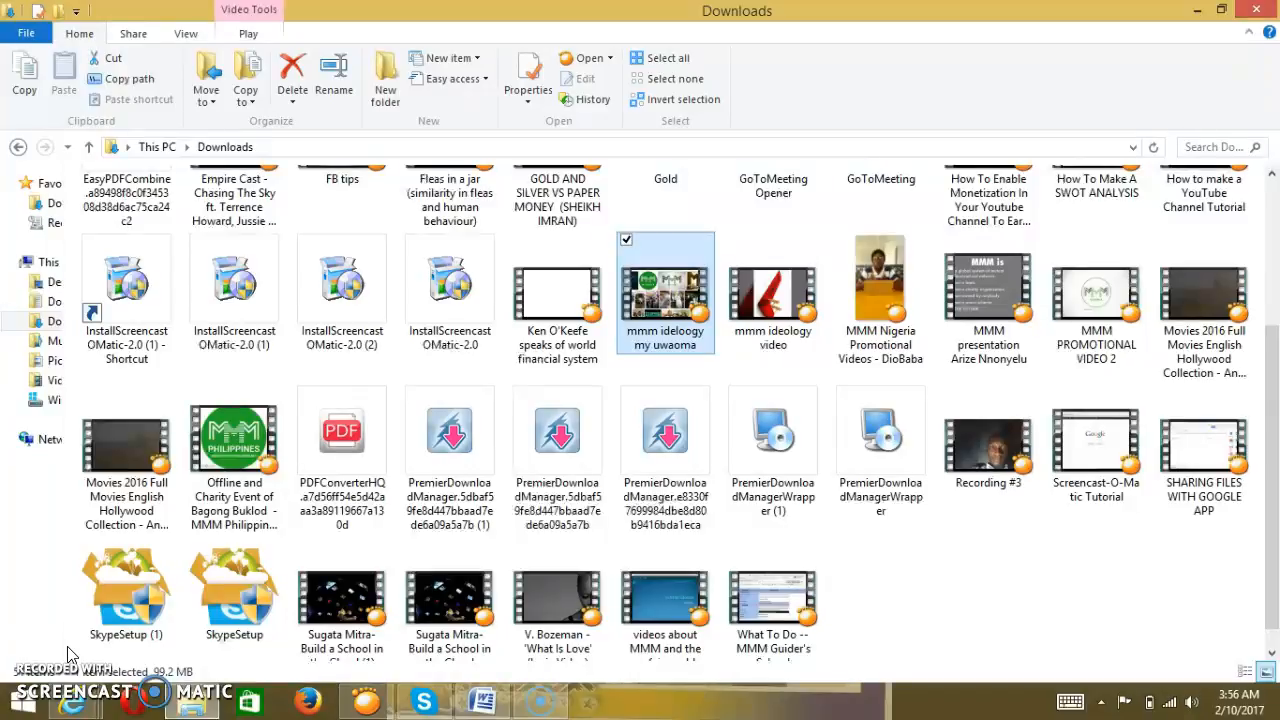
mouse_move(290, 532)
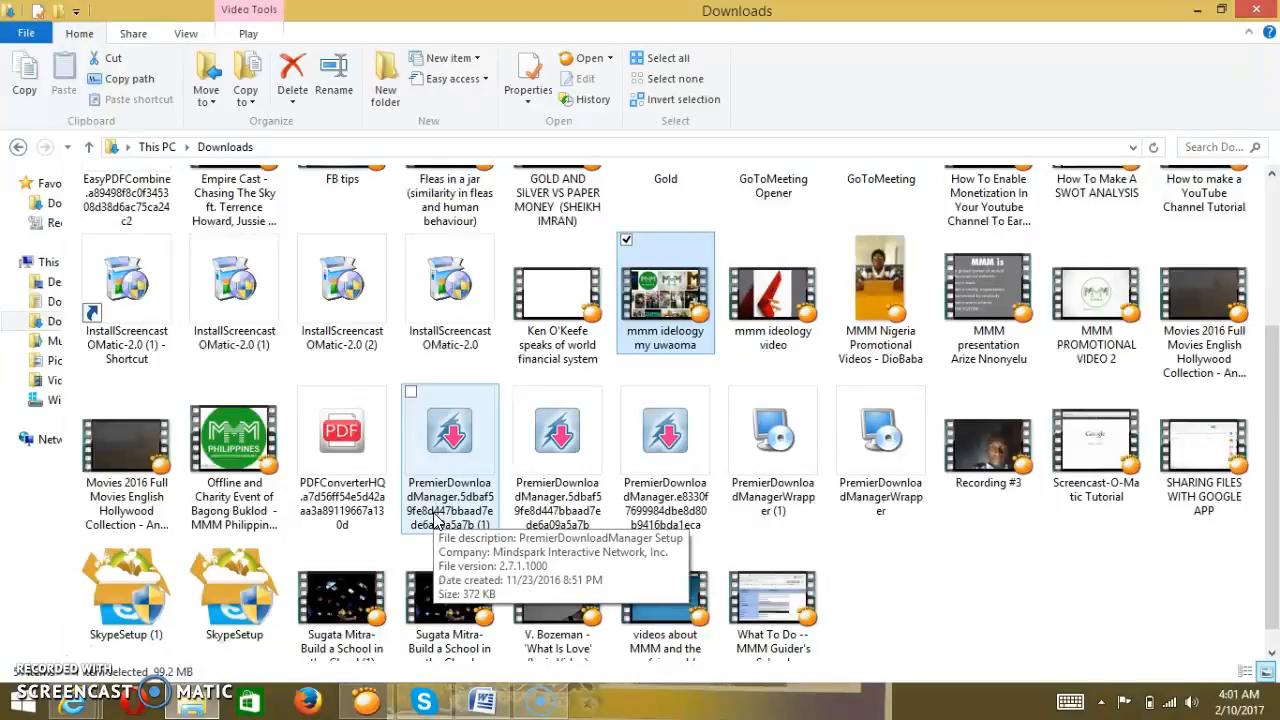
mouse_move(436, 516)
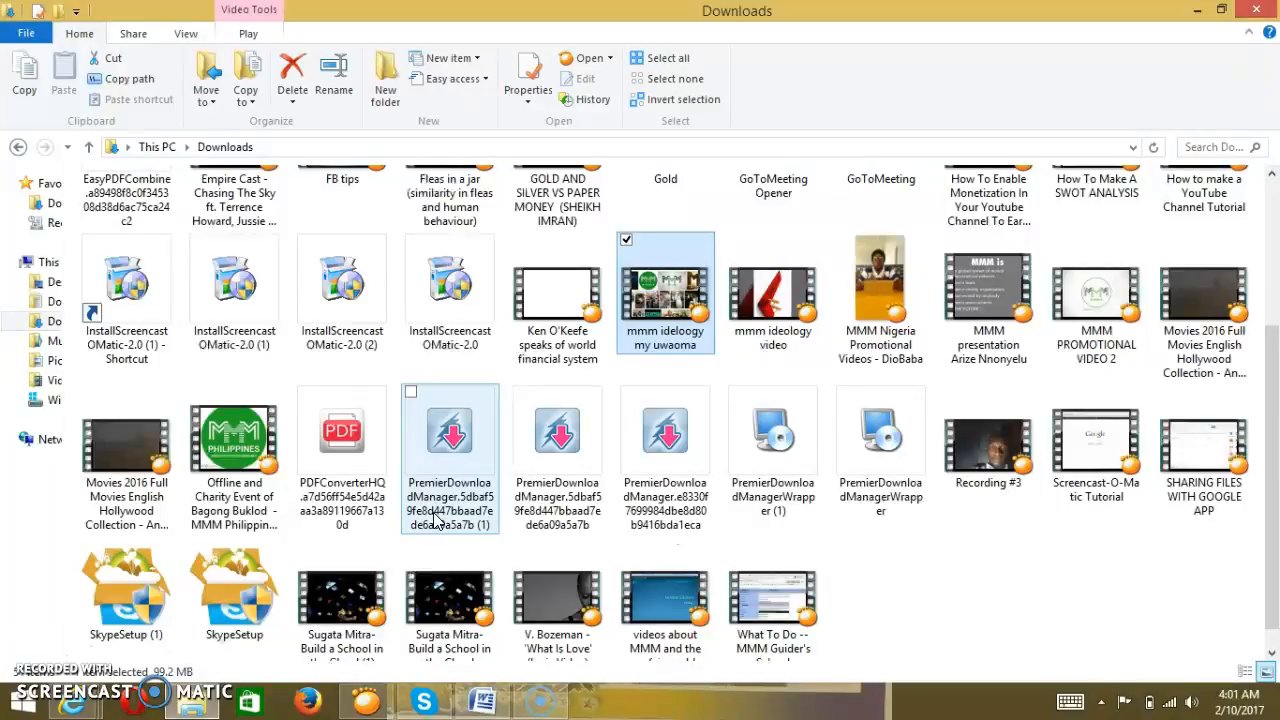